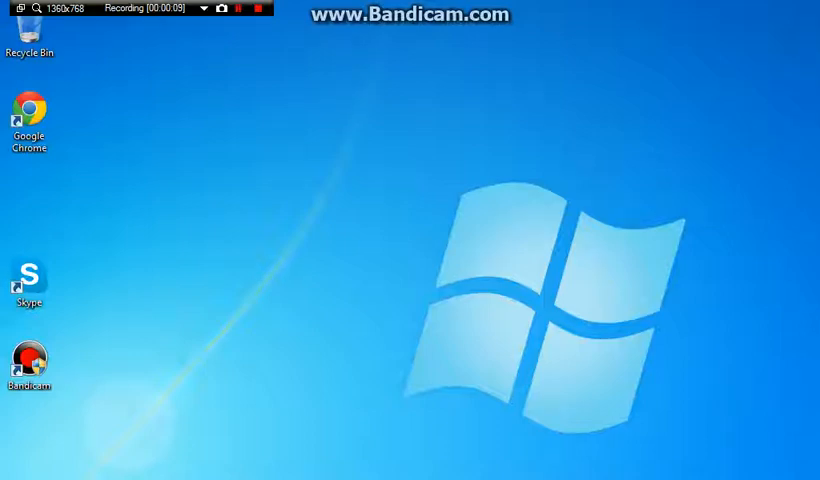
# - Show the Start menu's All Programs list including the Accessories folder
pyautogui.click(14, 476)
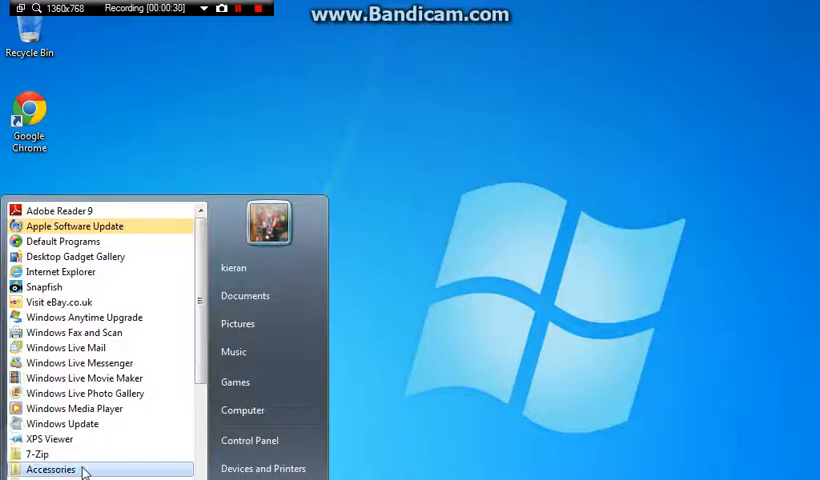
# - Expand Accessories and launch the Disk Cleanup utility
pyautogui.click(52, 468)
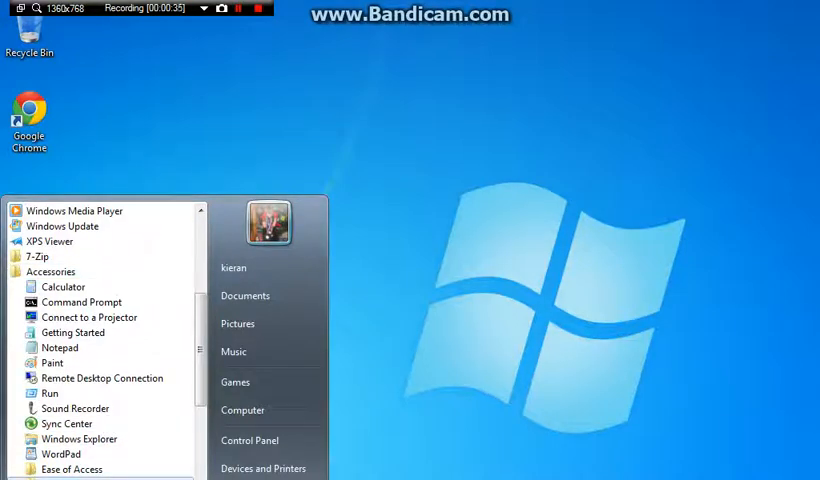
pyautogui.click(68, 300)
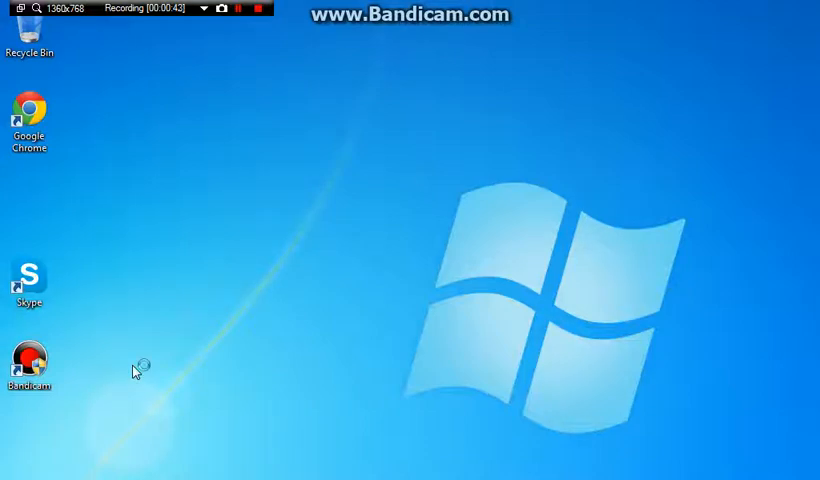
pyautogui.moveTo(636, 60)
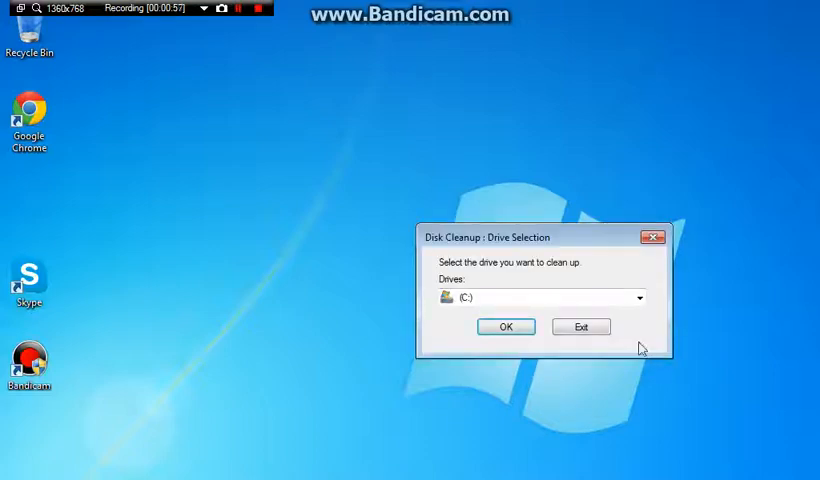
# - Select drive (C:) for cleanup and confirm to begin the scan
pyautogui.click(638, 298)
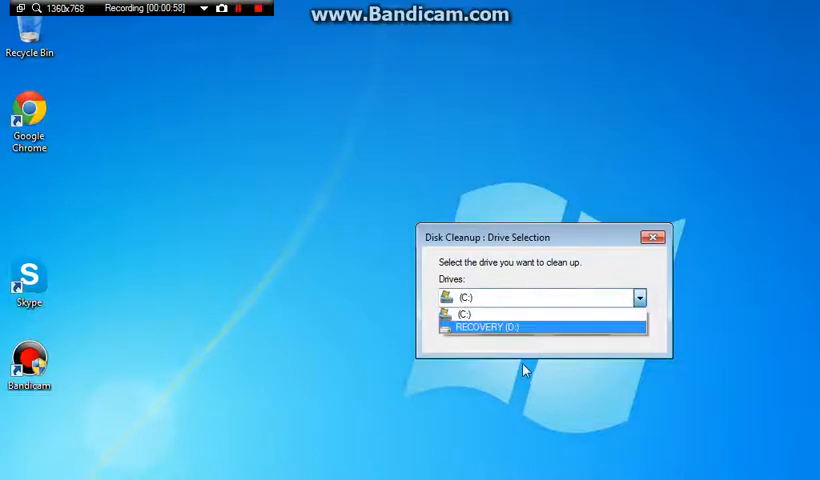
pyautogui.click(470, 312)
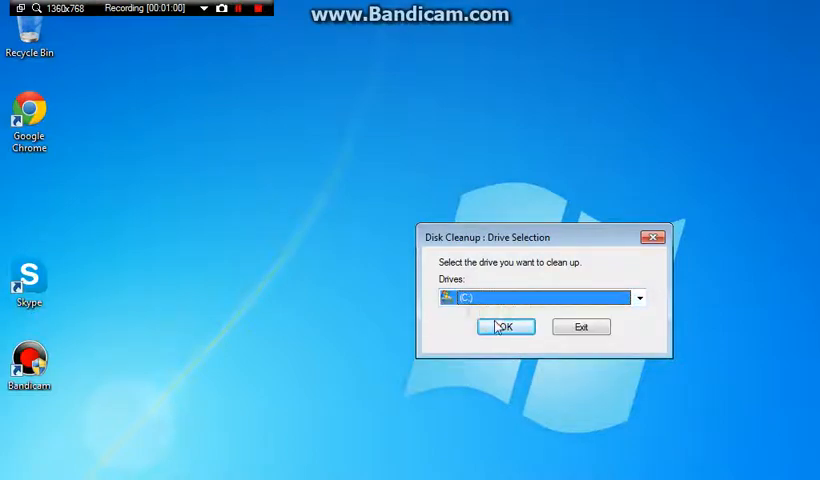
pyautogui.click(504, 328)
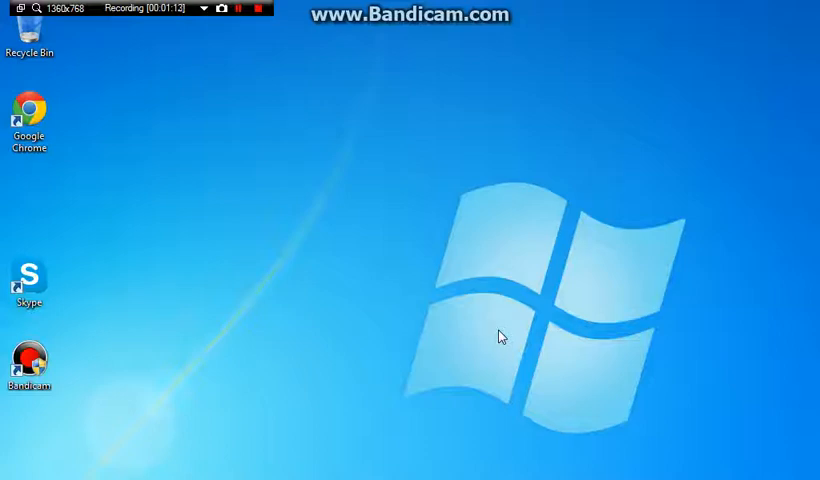
pyautogui.moveTo(600, 116)
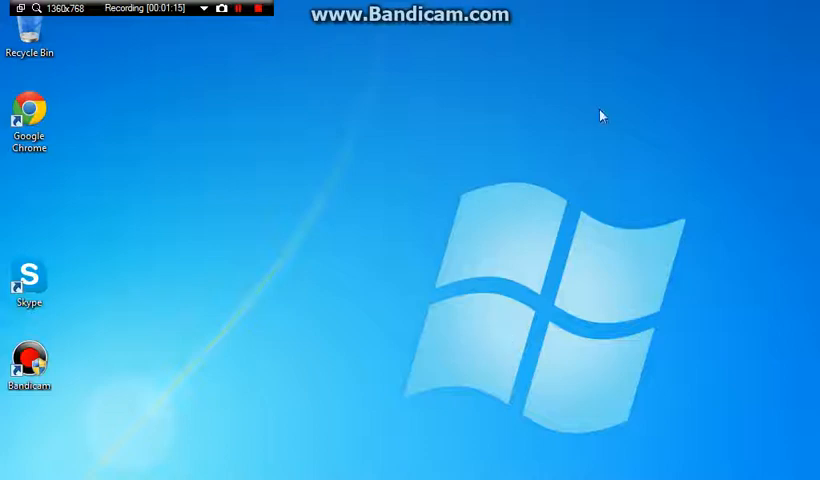
pyautogui.moveTo(336, 248)
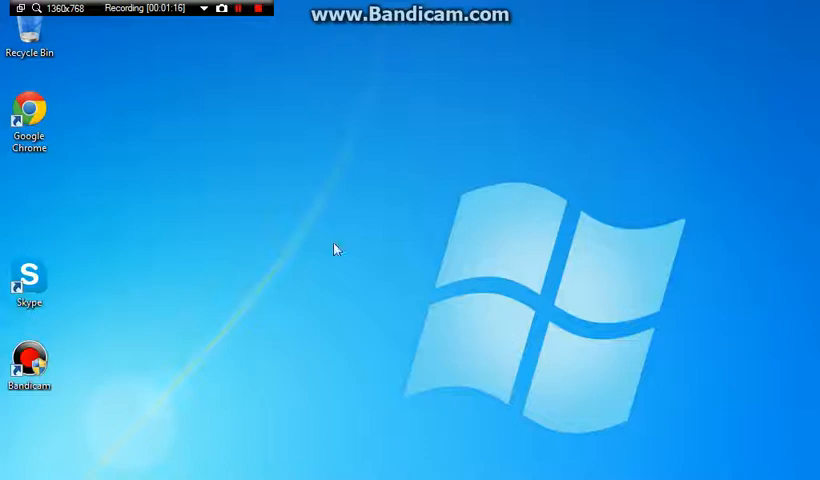
pyautogui.moveTo(416, 444)
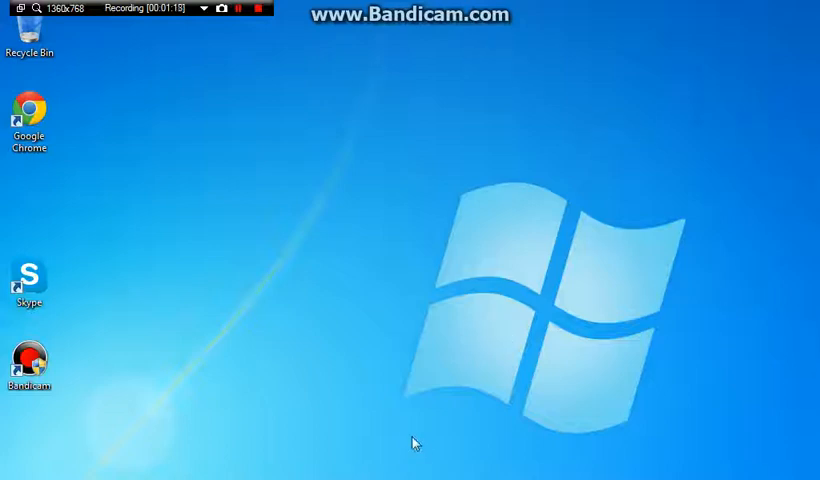
pyautogui.moveTo(548, 458)
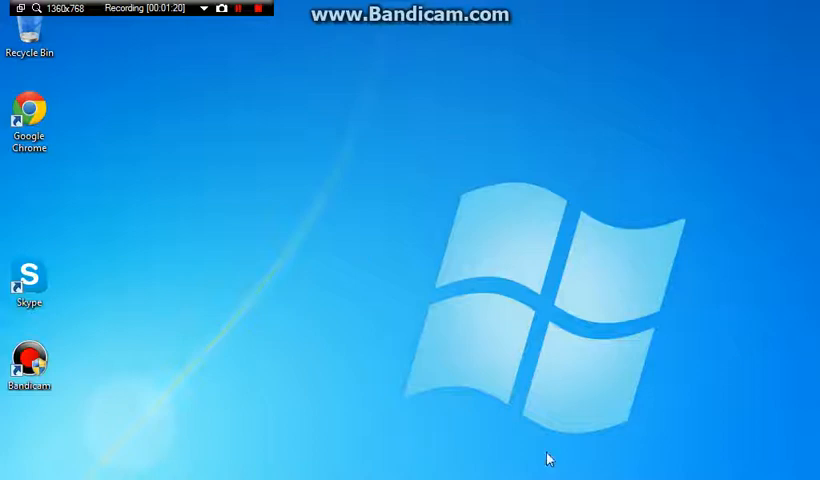
pyautogui.moveTo(416, 444)
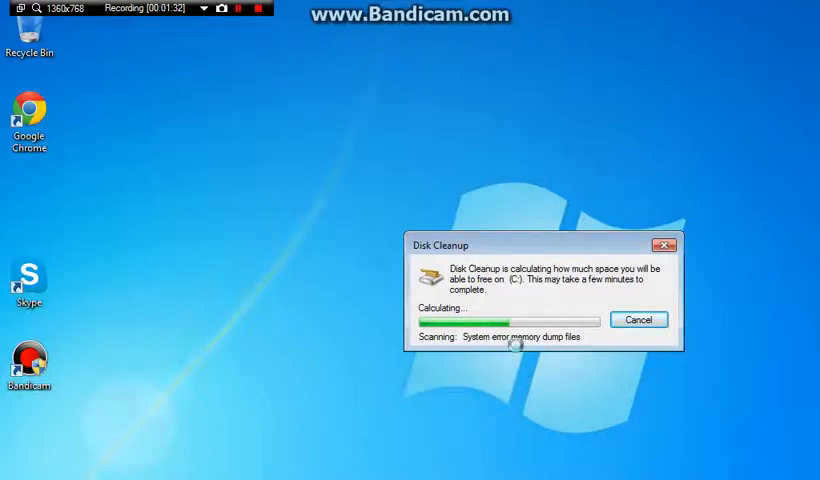
pyautogui.moveTo(640, 358)
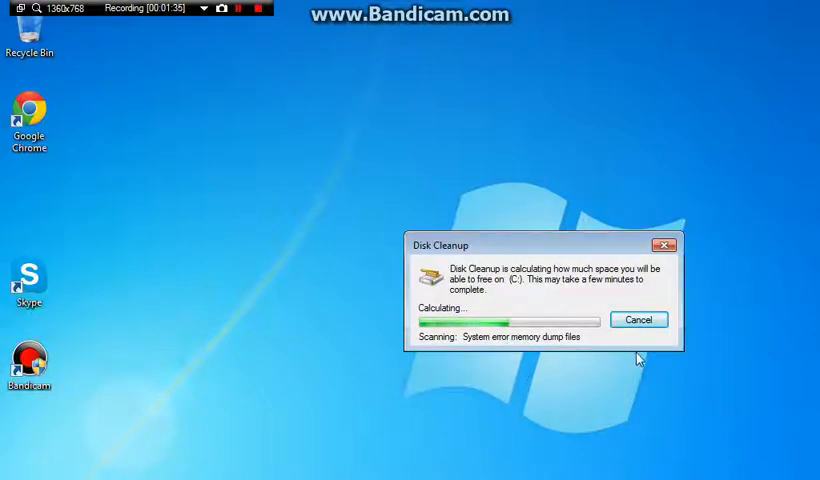
pyautogui.moveTo(640, 320)
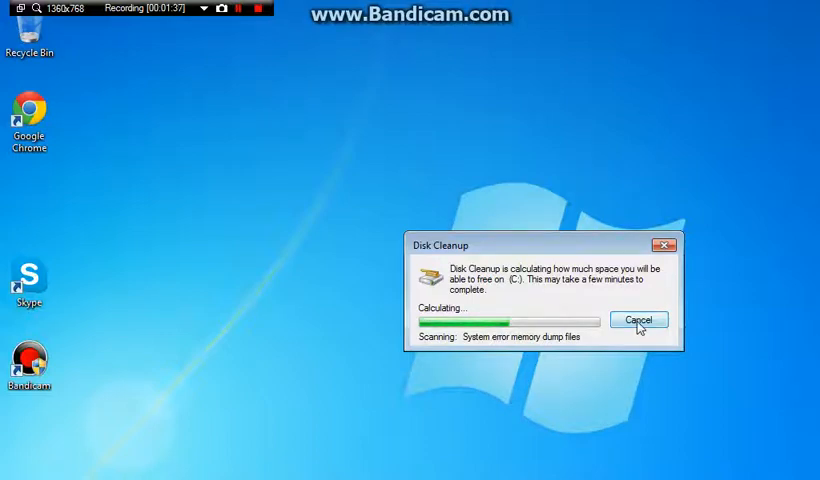
pyautogui.click(638, 320)
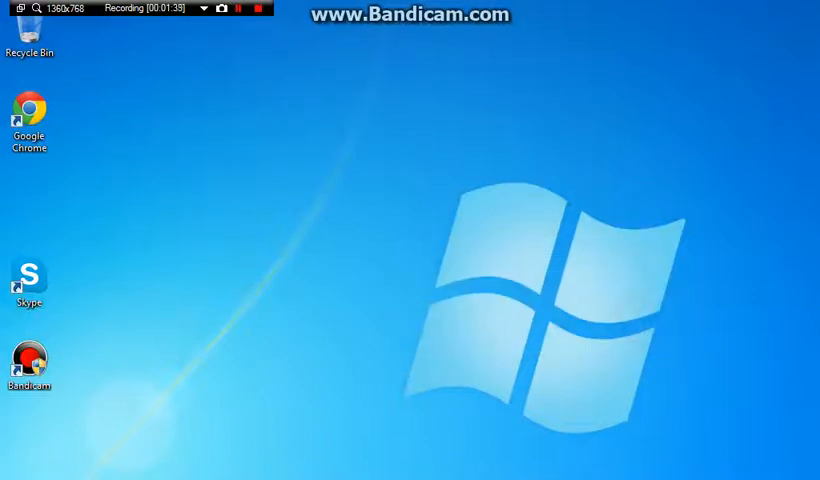
# - Reach Disk Defragmenter via Accessories > System Tools and cancel its schedule warning unchanged
pyautogui.click(14, 476)
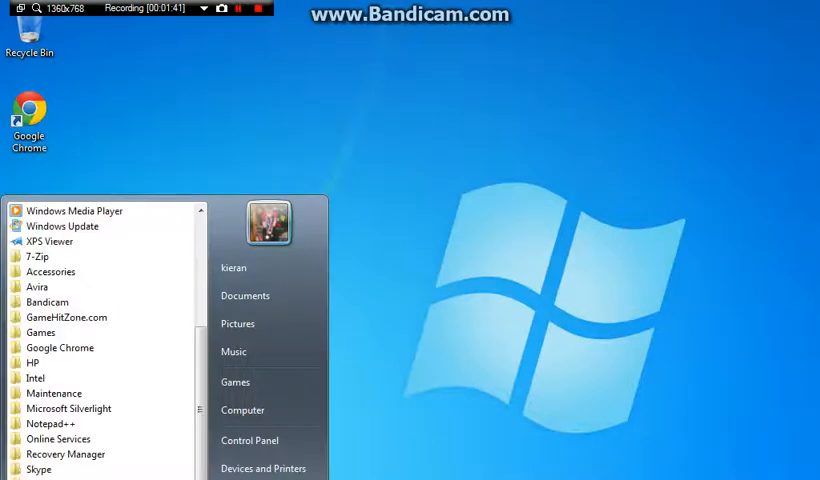
pyautogui.moveTo(60, 348)
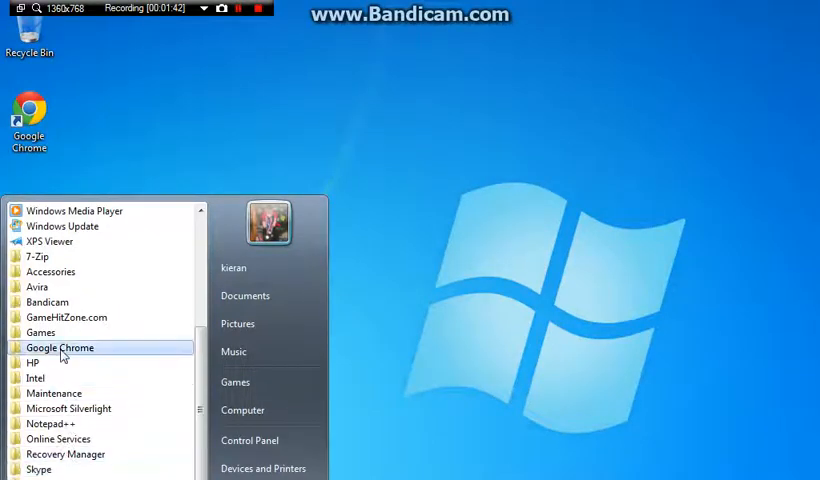
pyautogui.click(50, 272)
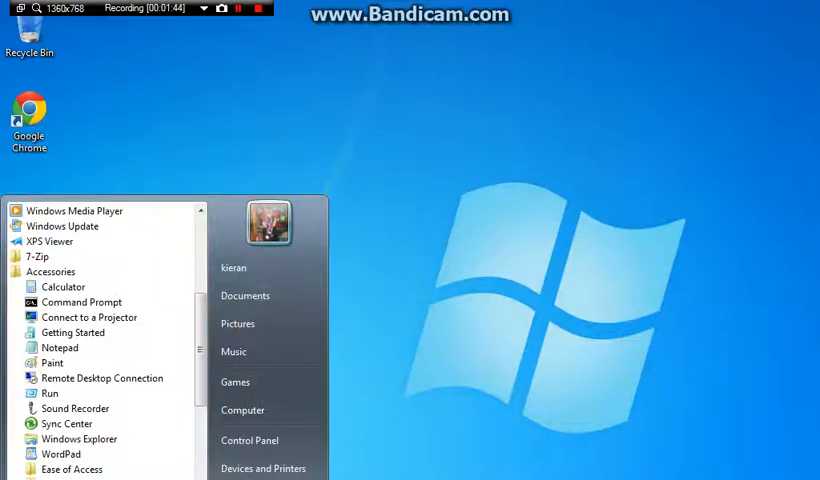
pyautogui.click(68, 300)
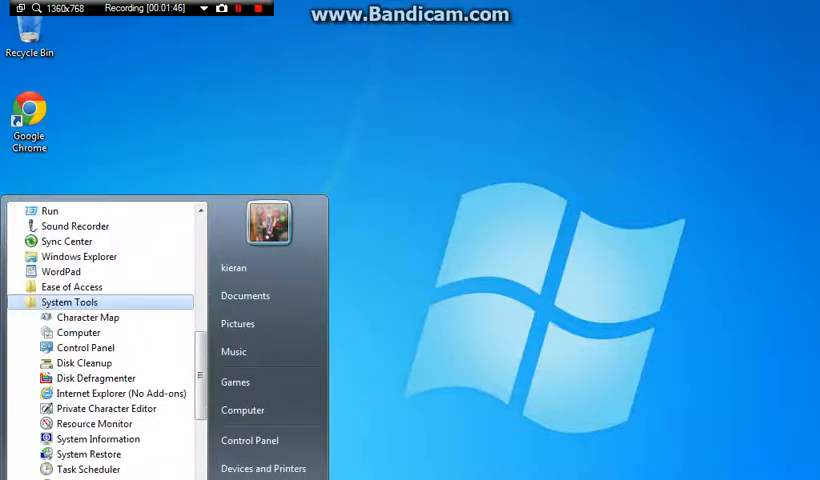
pyautogui.moveTo(96, 378)
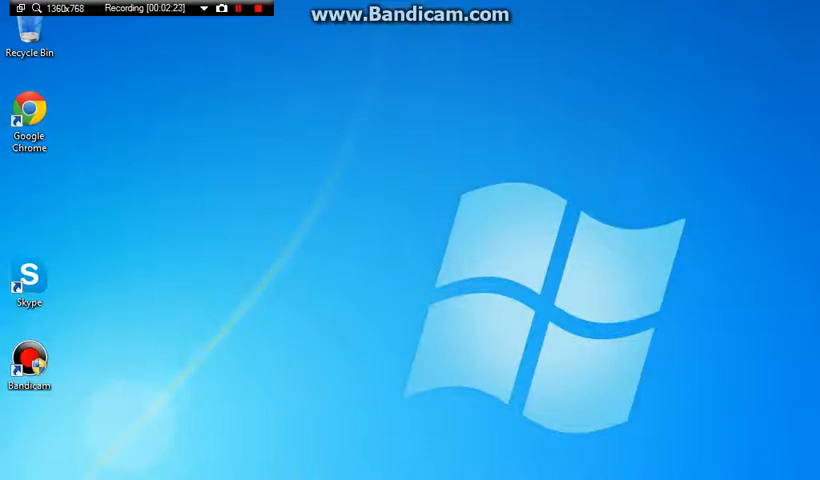
pyautogui.click(10, 476)
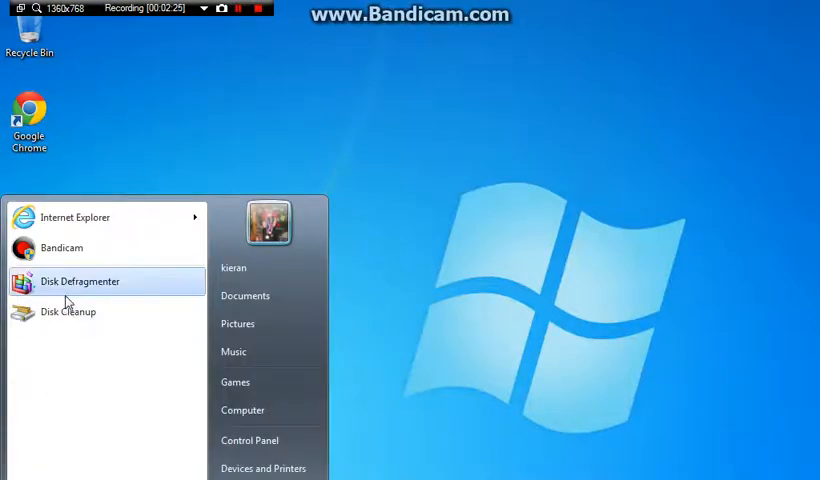
pyautogui.moveTo(146, 312)
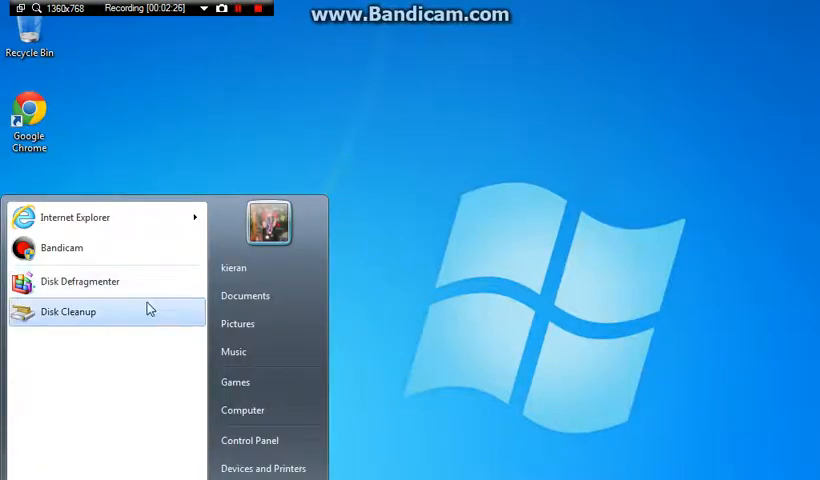
pyautogui.moveTo(120, 332)
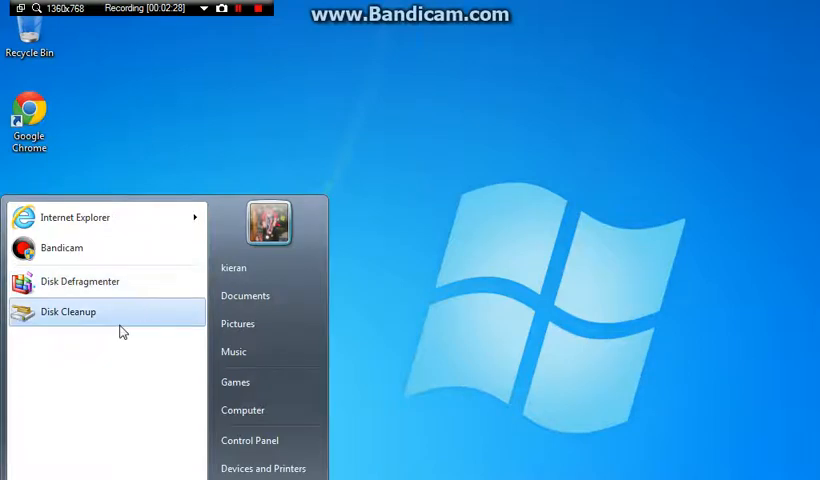
pyautogui.moveTo(118, 324)
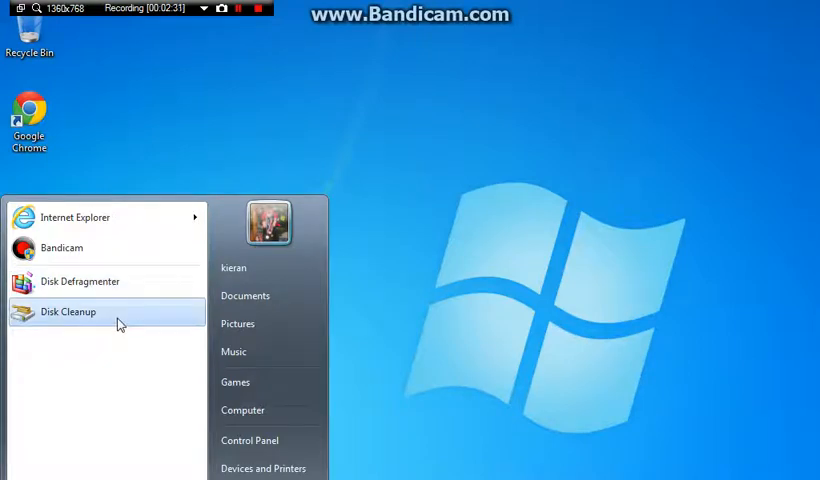
pyautogui.moveTo(110, 296)
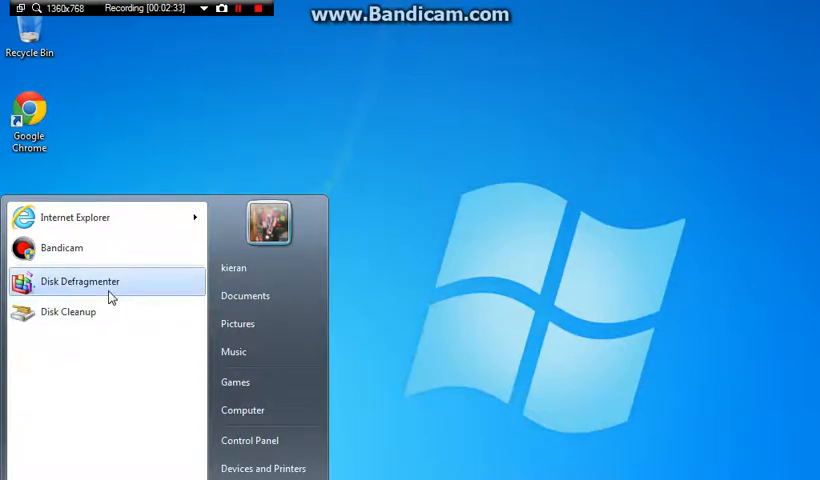
pyautogui.moveTo(116, 296)
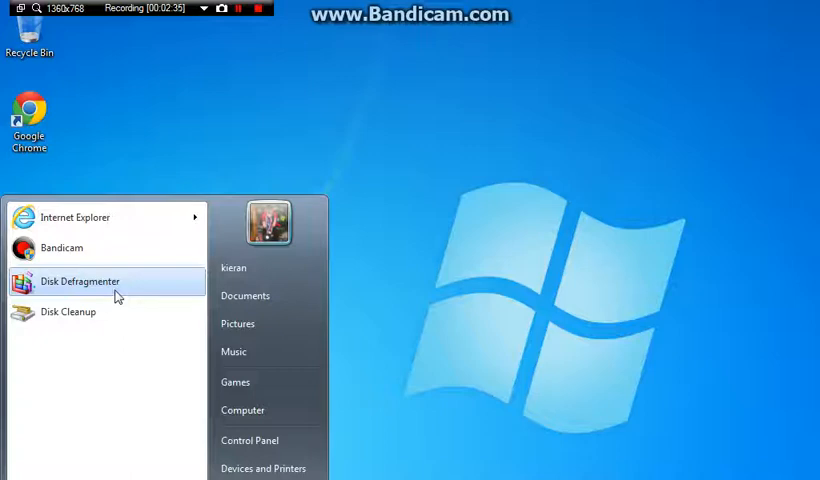
pyautogui.moveTo(104, 332)
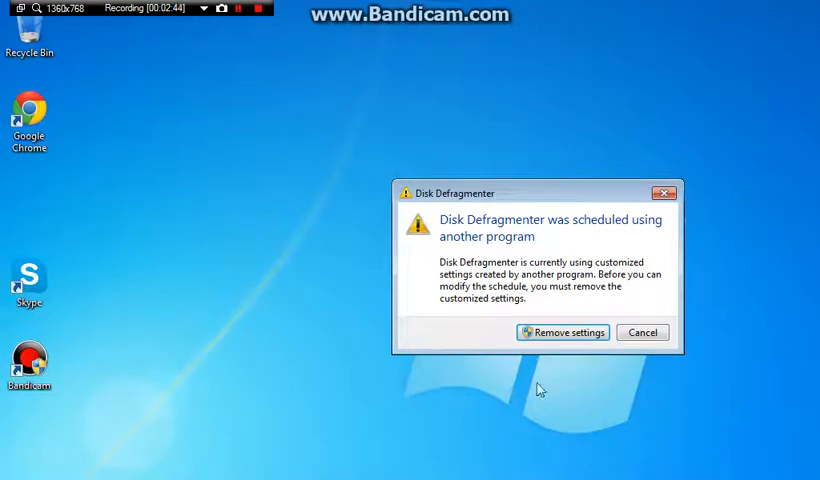
pyautogui.click(642, 332)
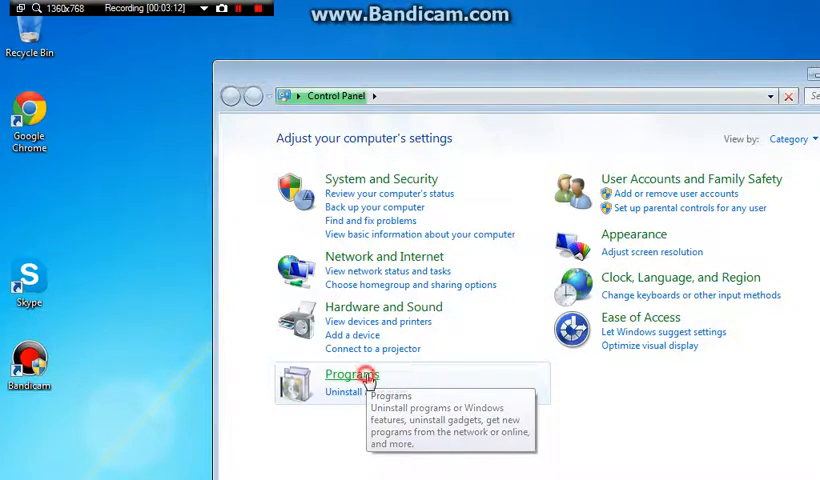
# - From Control Panel's Programs category, reach the 'Uninstall a program' list
pyautogui.click(352, 374)
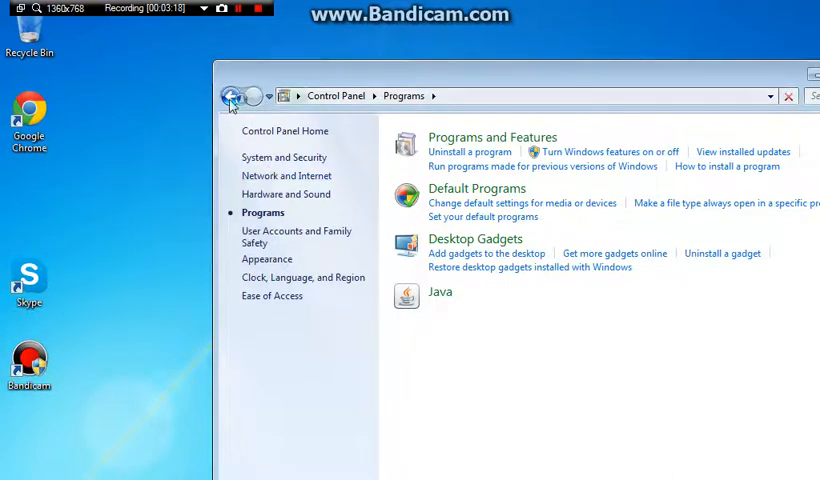
pyautogui.click(232, 96)
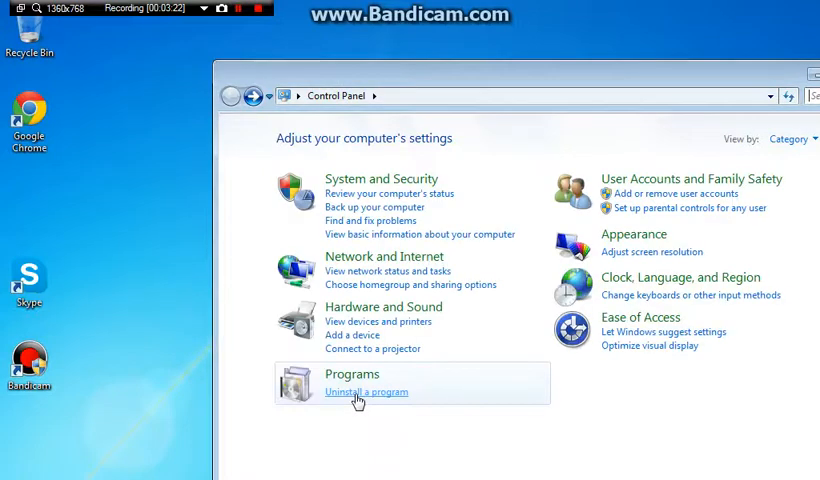
pyautogui.moveTo(424, 156)
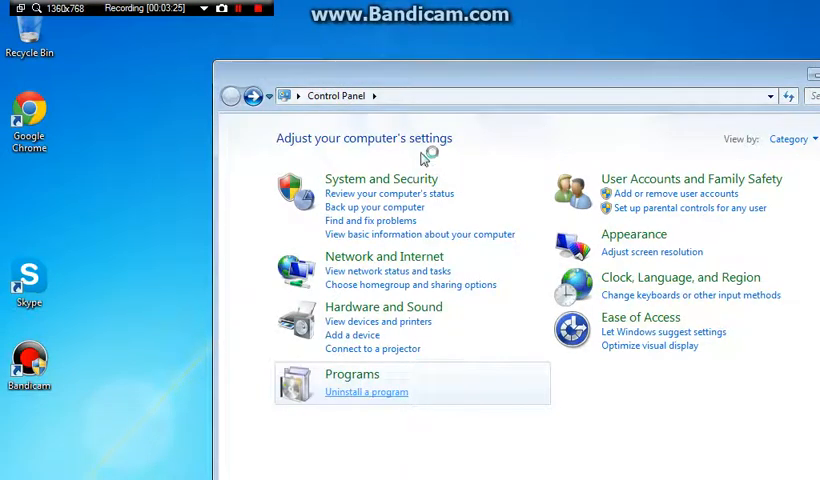
pyautogui.click(366, 392)
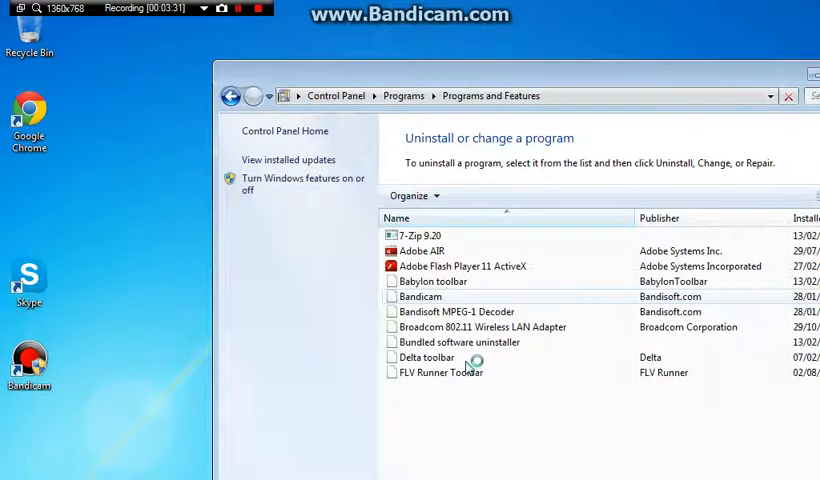
# - Select a program in Programs and Features and review entries like Adobe, Bandicam, Chrome
pyautogui.click(460, 342)
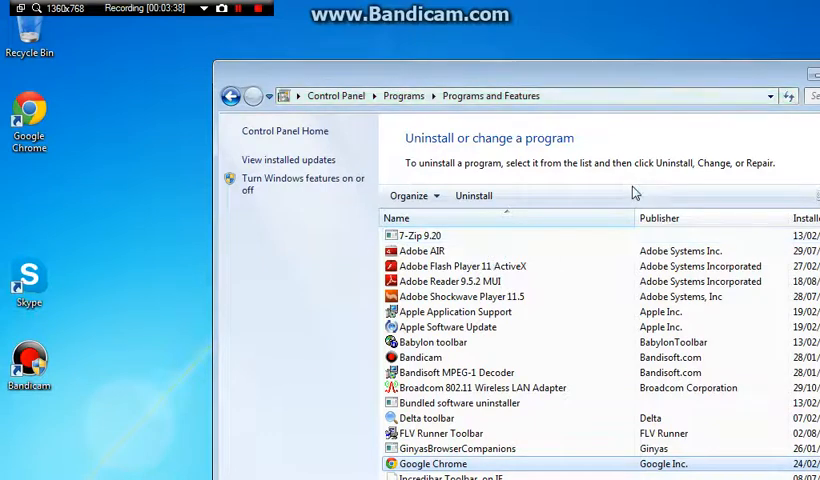
pyautogui.moveTo(668, 176)
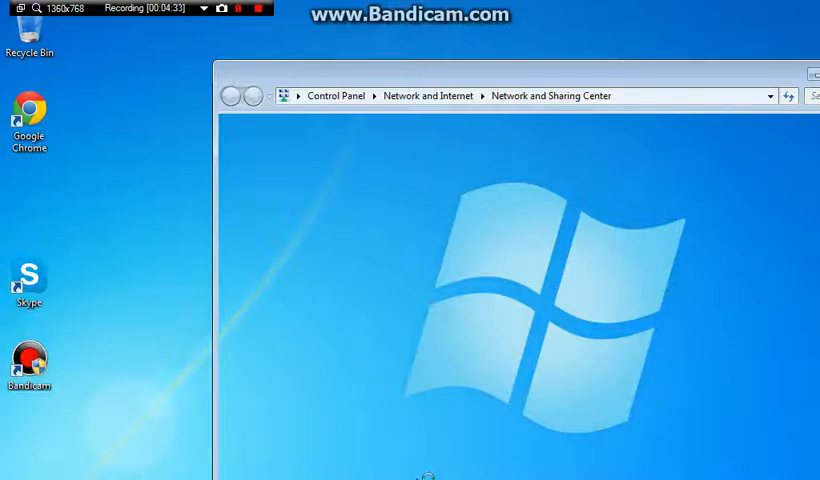
pyautogui.moveTo(652, 8)
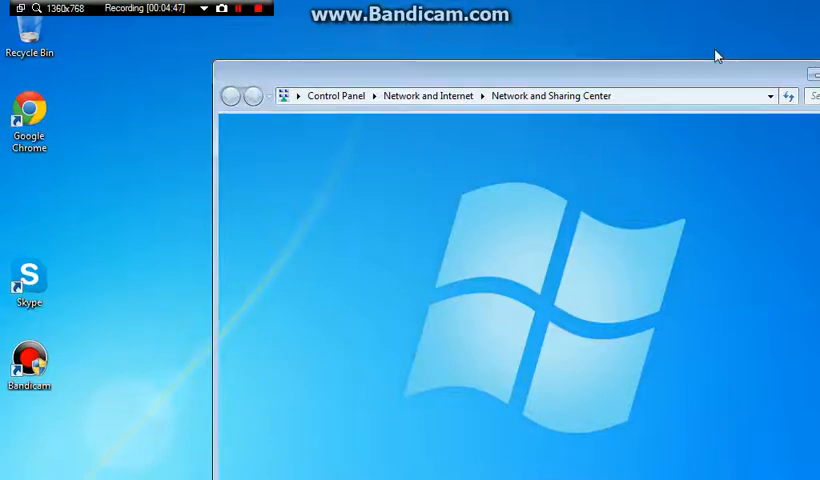
# - Load the Network and Sharing Center showing the active Belkin wireless network
pyautogui.click(236, 8)
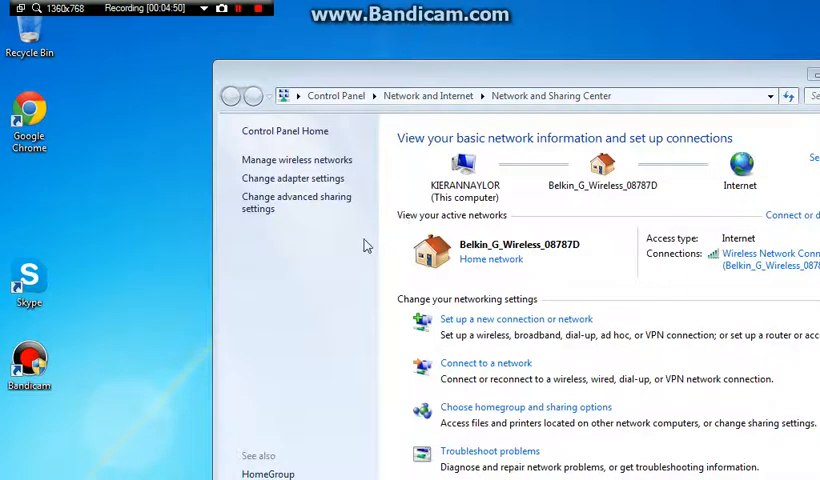
pyautogui.moveTo(688, 280)
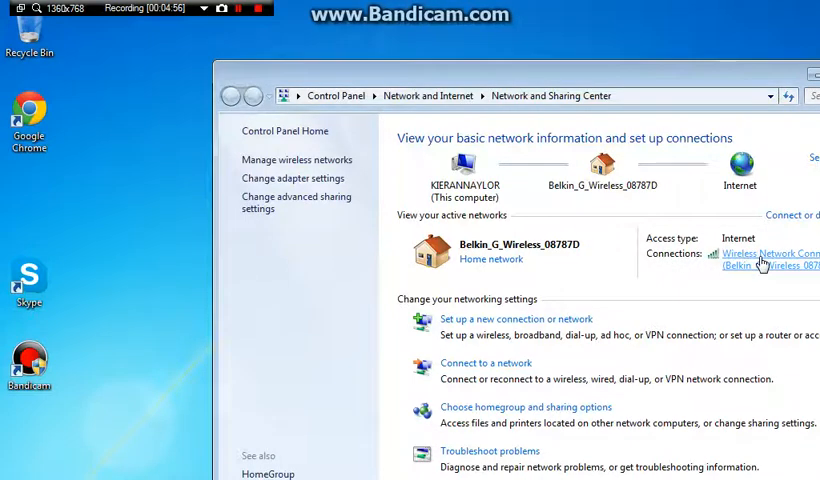
pyautogui.moveTo(770, 272)
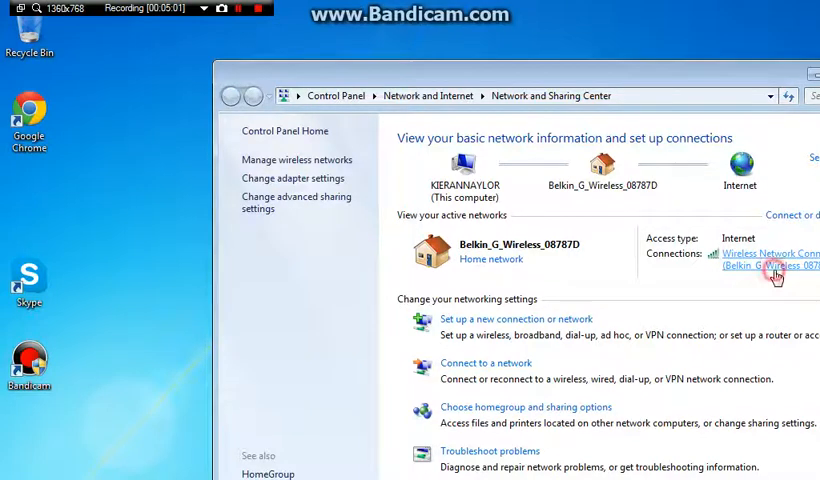
# - Show the Wireless Network Connection Status with its 24 Mbps speed and activity
pyautogui.click(770, 258)
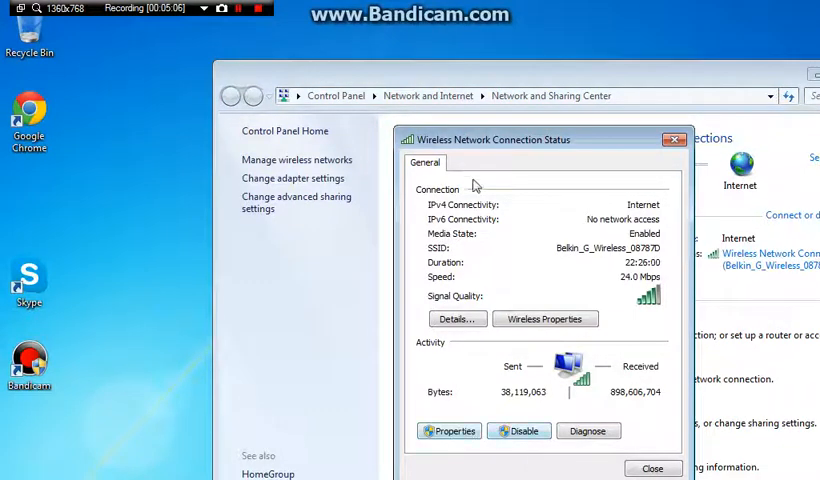
pyautogui.moveTo(500, 410)
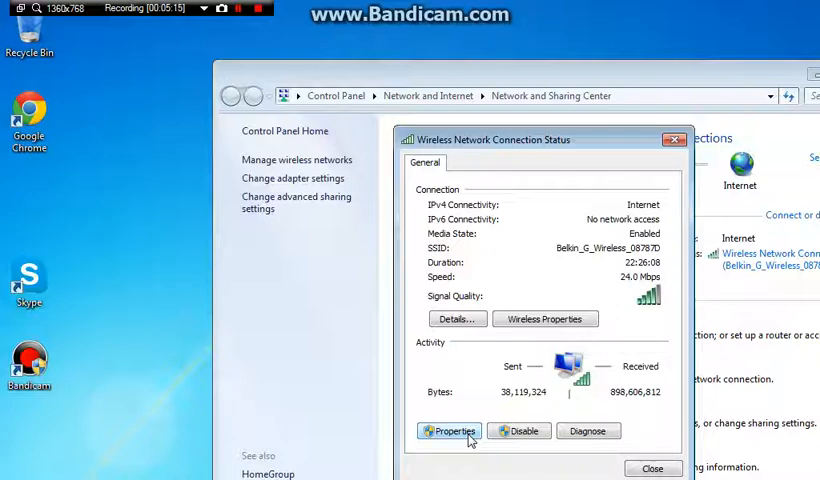
# - In the wireless connection's Properties, select Internet Protocol Version 4 (TCP/IPv4)
pyautogui.click(448, 432)
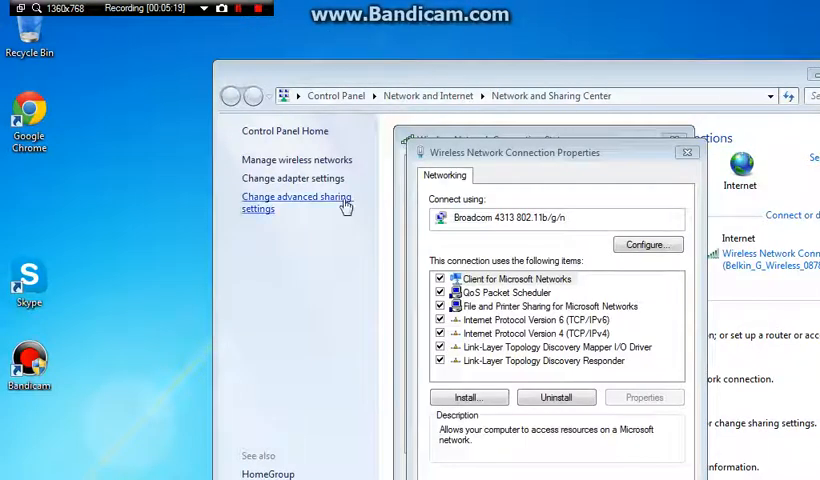
pyautogui.moveTo(544, 352)
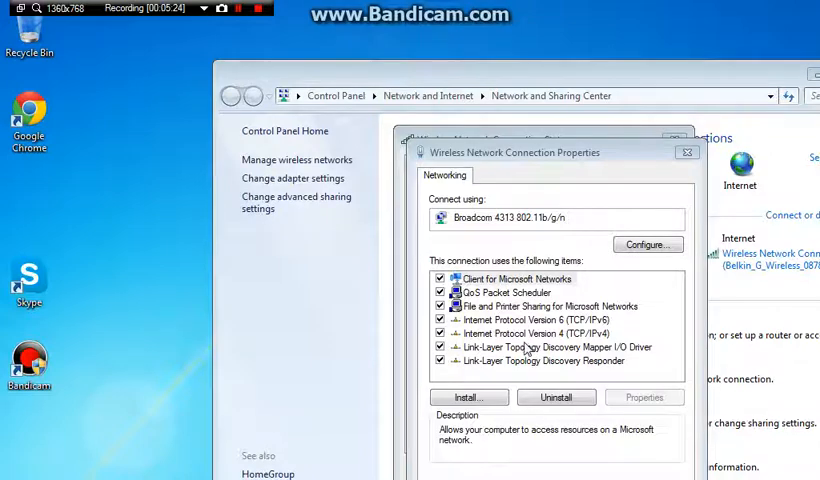
pyautogui.click(538, 332)
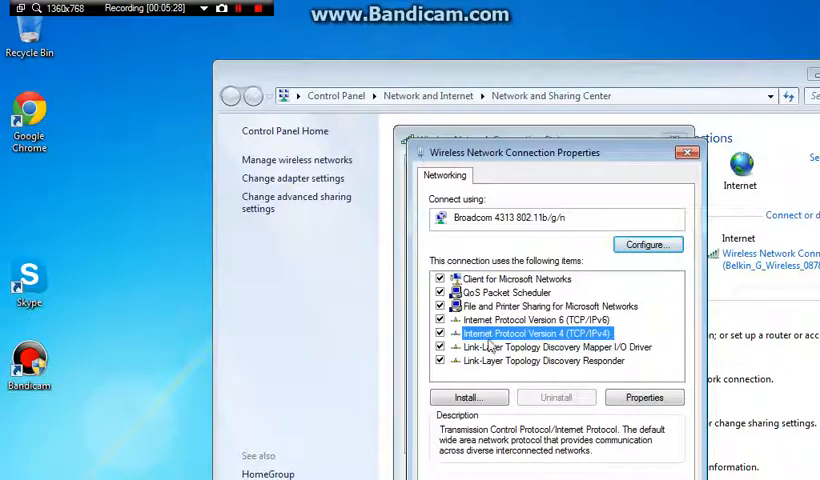
pyautogui.moveTo(668, 422)
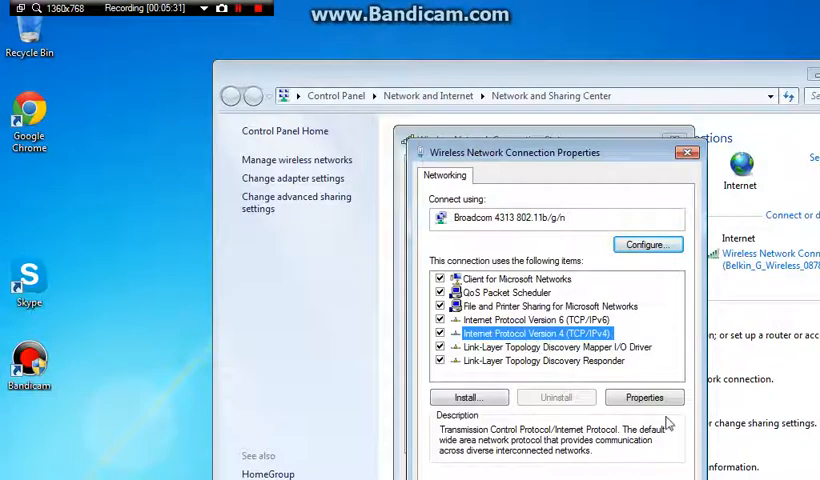
# - Enter the IPv4 Properties to set custom preferred and alternate DNS servers at 208.67 addresses
pyautogui.click(644, 396)
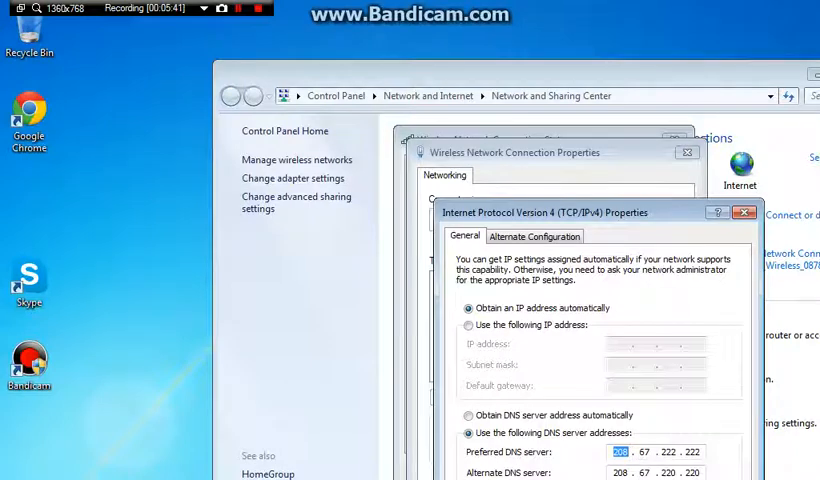
pyautogui.moveTo(608, 460)
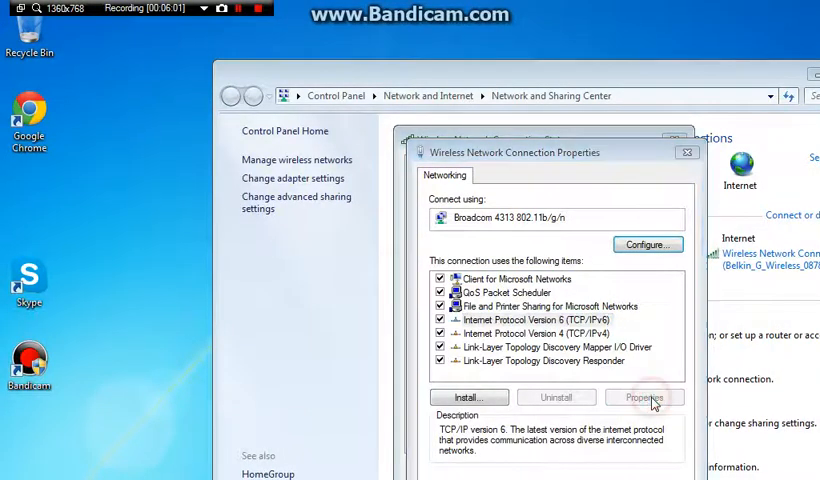
# - Keep TCP/IPv6 obtaining DNS server addresses automatically and close the connection status window
pyautogui.click(644, 396)
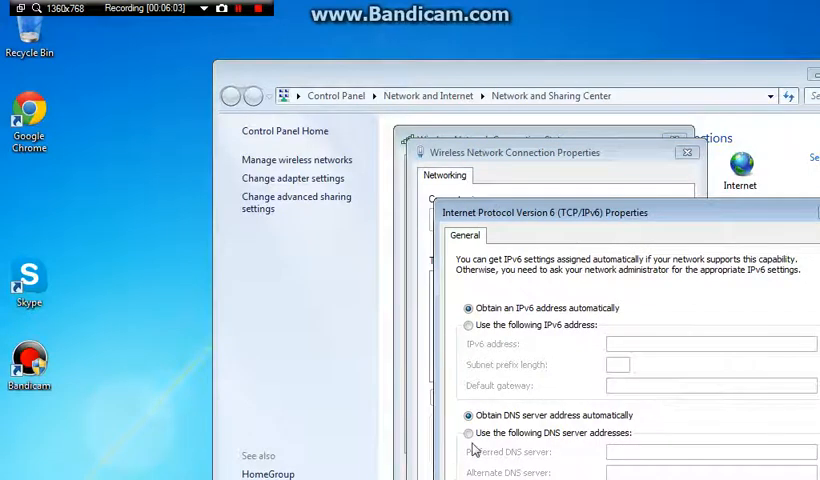
pyautogui.click(466, 432)
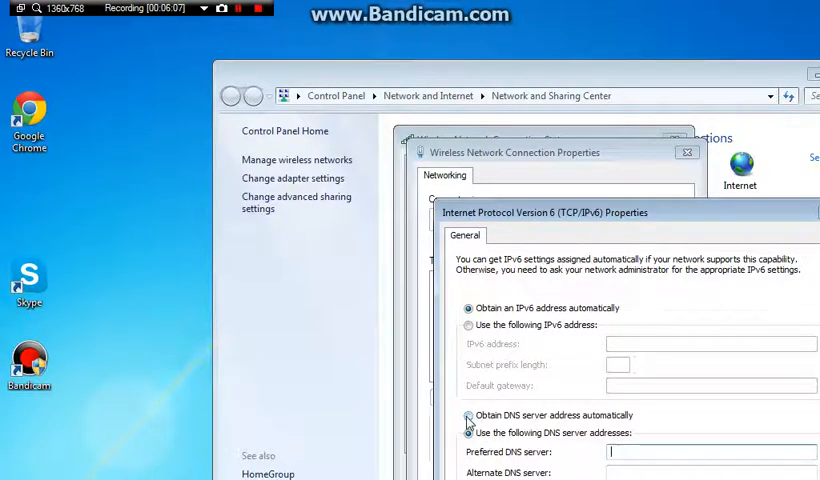
pyautogui.click(466, 416)
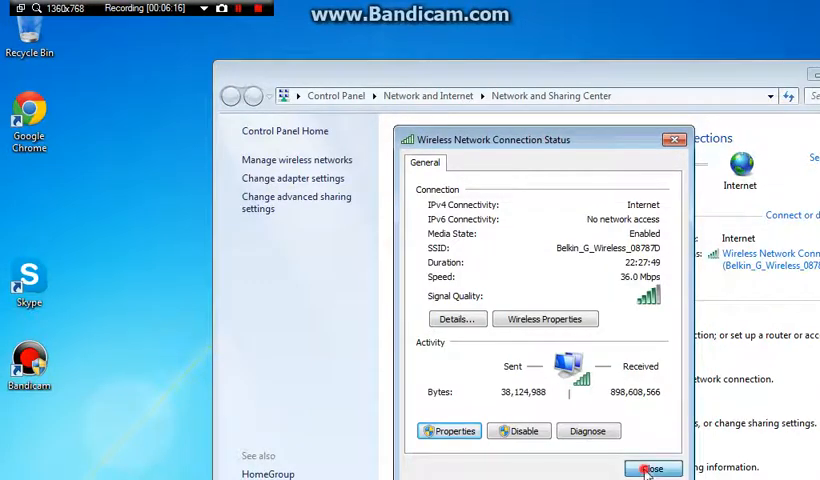
pyautogui.click(652, 468)
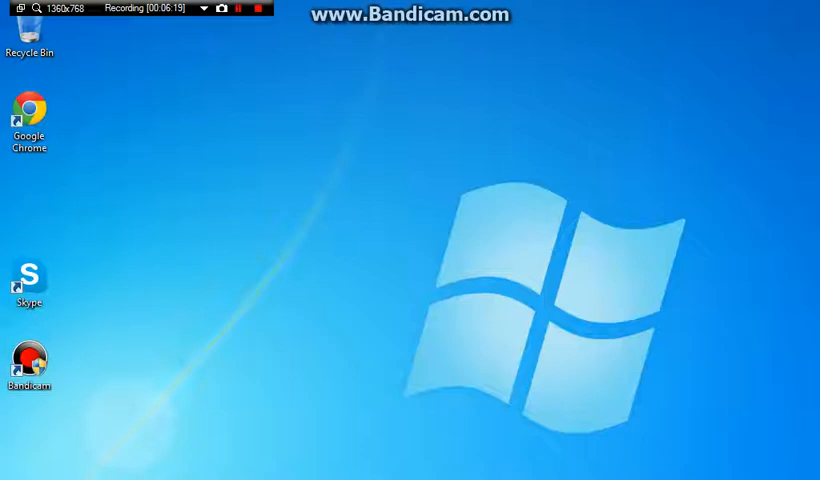